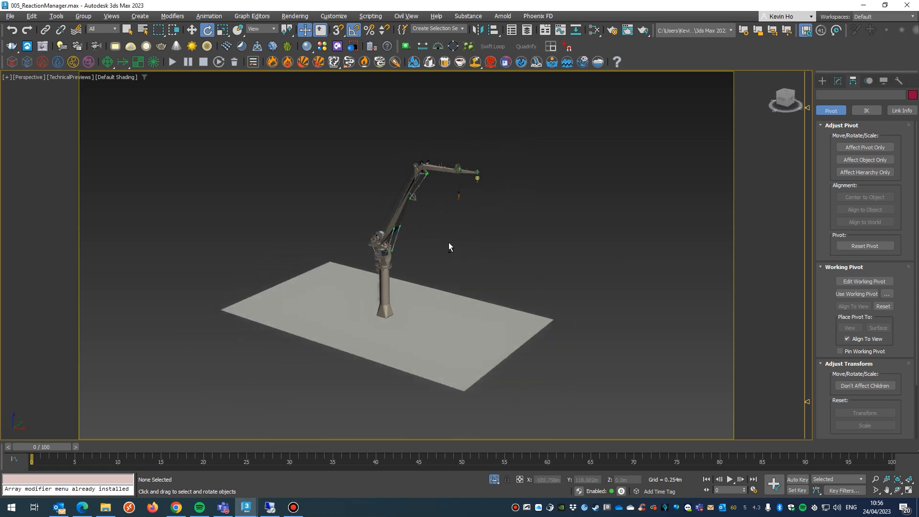
mouse_move(462, 219)
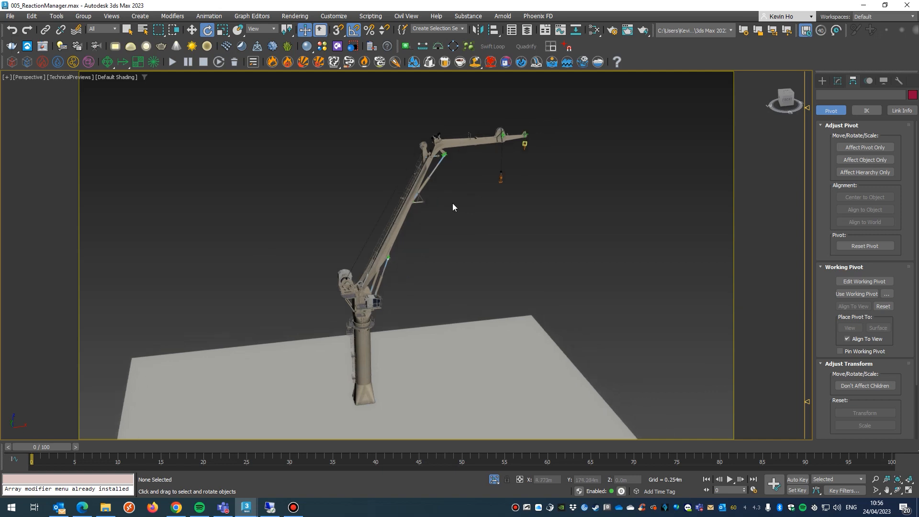
mouse_move(588, 234)
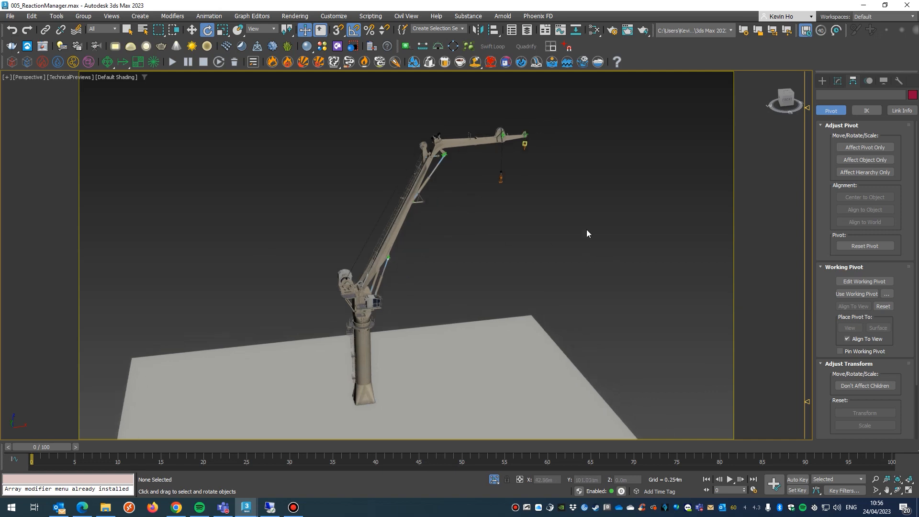
mouse_move(362, 360)
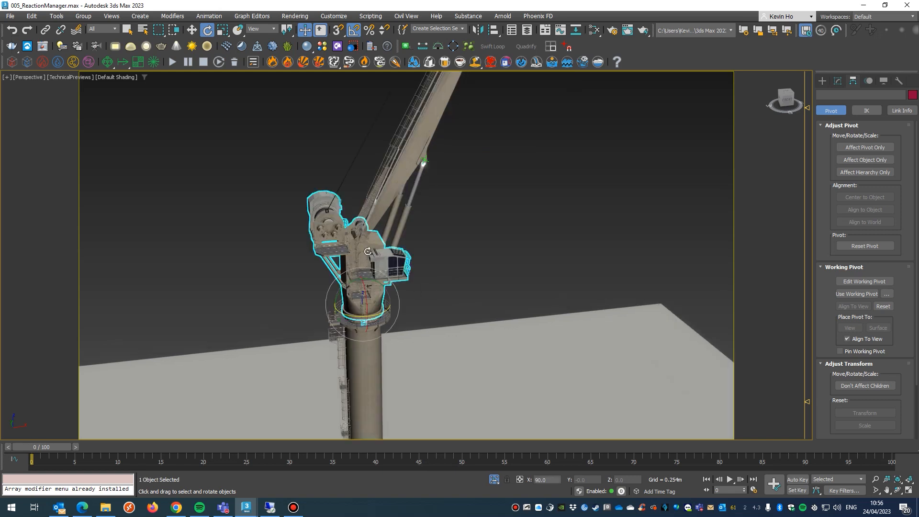
Step: Check how the cab turns and the first boom pivots, then clear the selection
left_click_drag(368, 252, 398, 315)
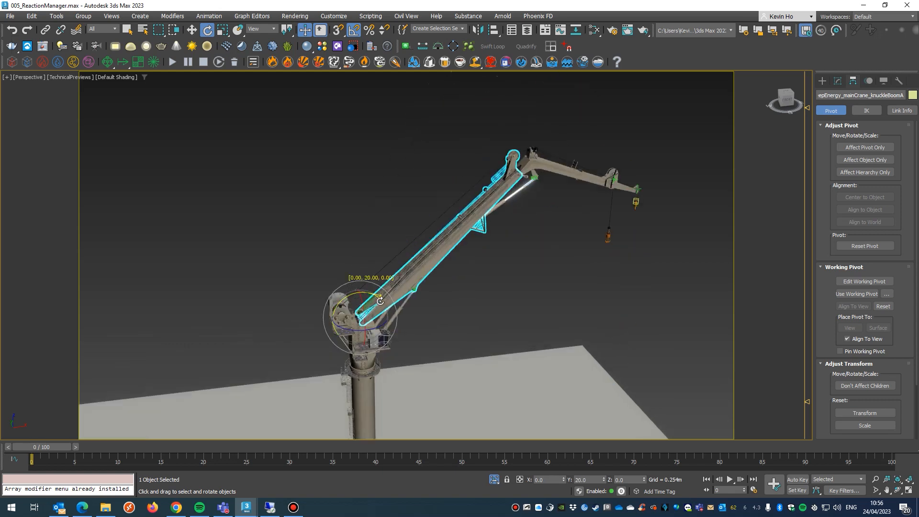
left_click_drag(380, 301, 508, 140)
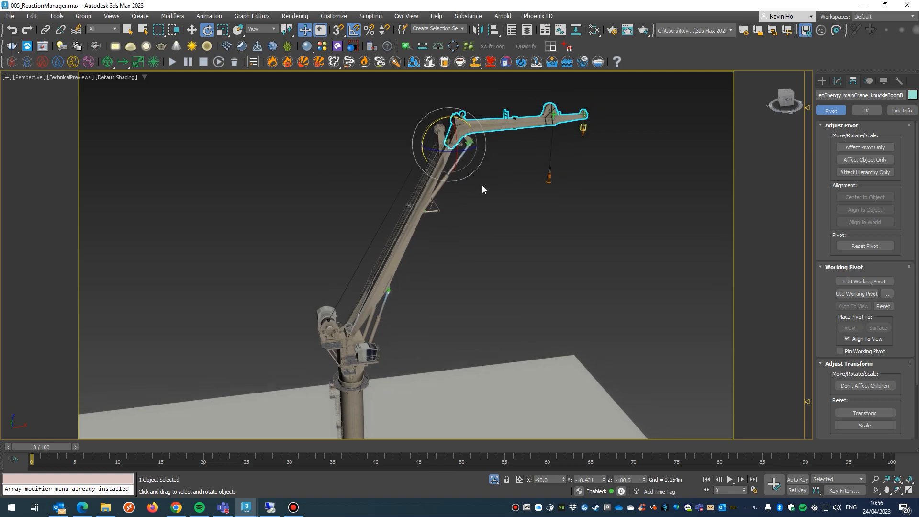
left_click(483, 189)
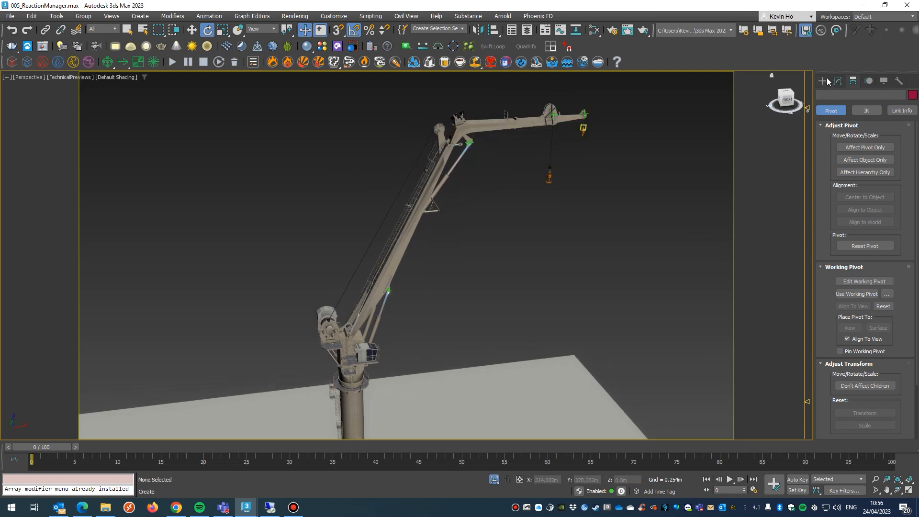
Step: Place a slider manipulator in the viewport and name it Pedestal
left_click(872, 96)
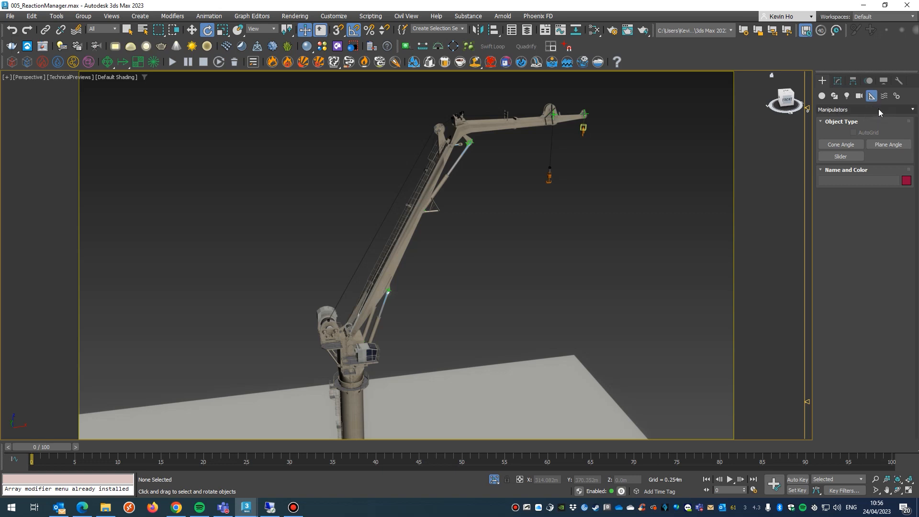
left_click(840, 156)
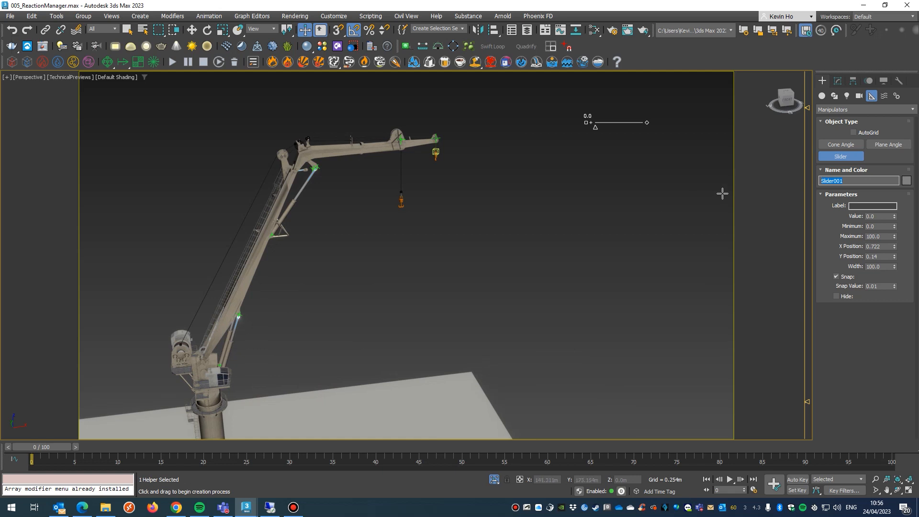
type("Pedestal")
left_click(878, 235)
type("360")
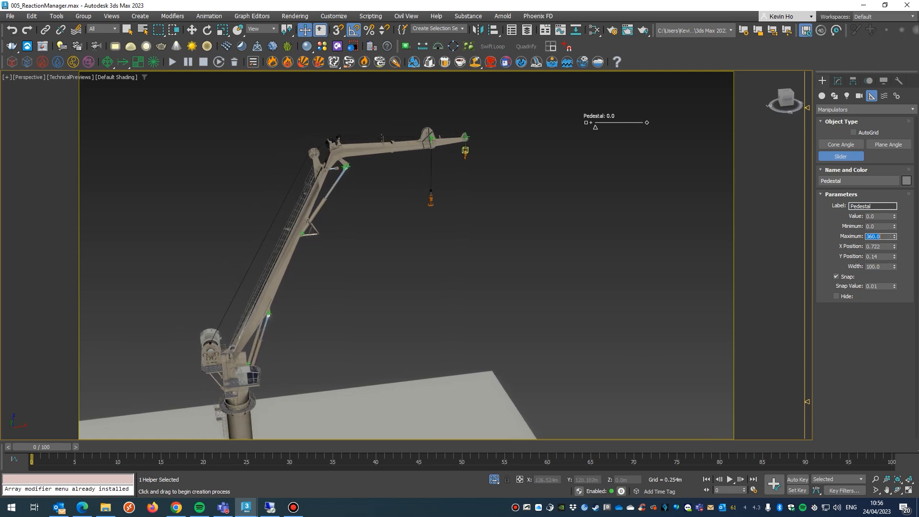
mouse_move(407, 236)
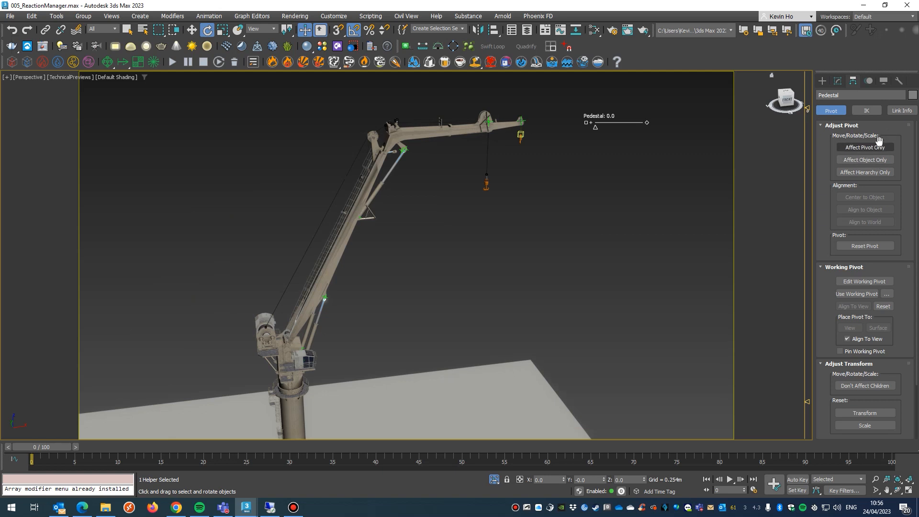
mouse_move(880, 152)
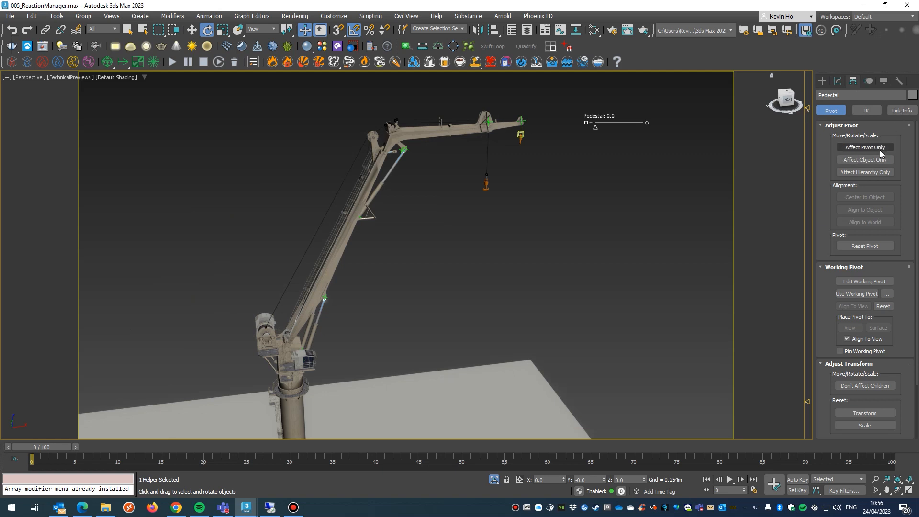
left_click(863, 147)
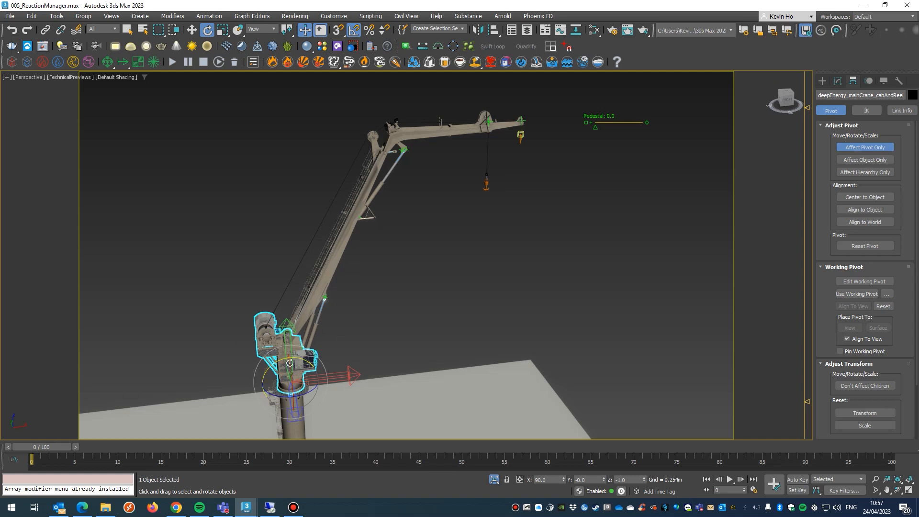
left_click(336, 101)
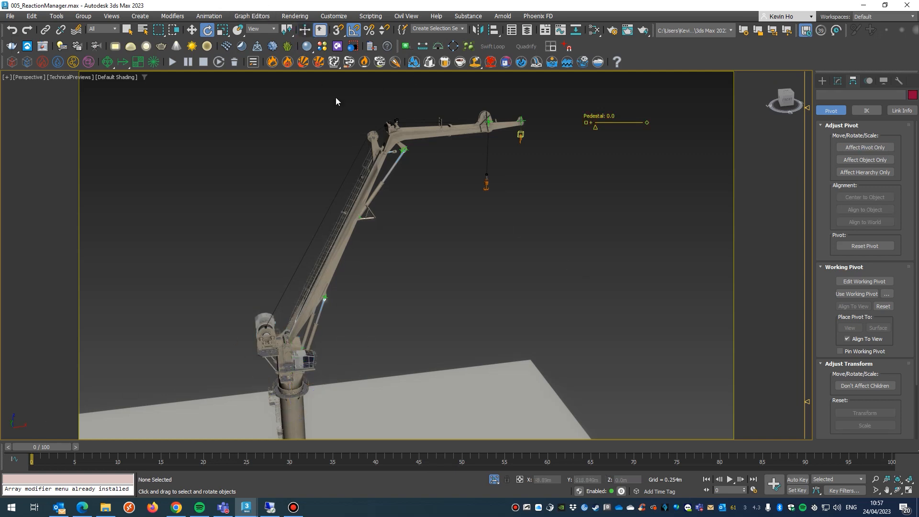
Step: Bring up the Reaction Manager from the Animation menu
left_click(208, 17)
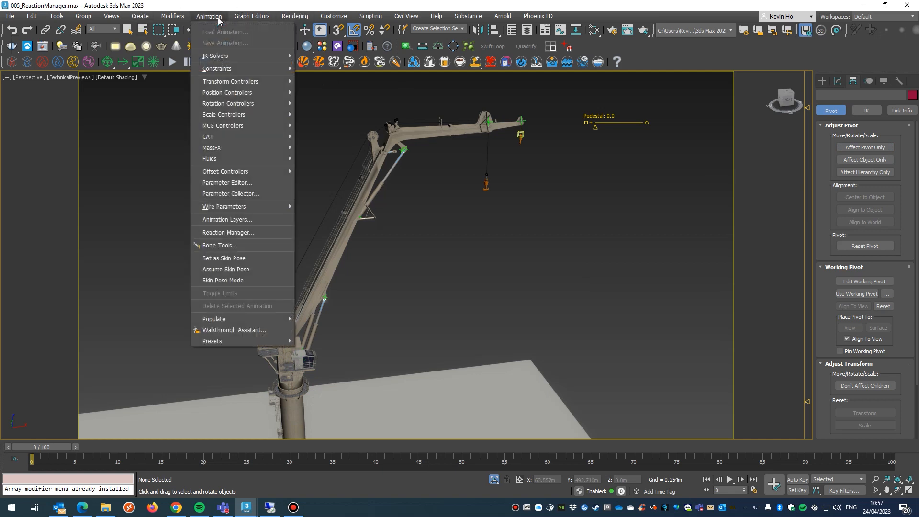
mouse_move(255, 232)
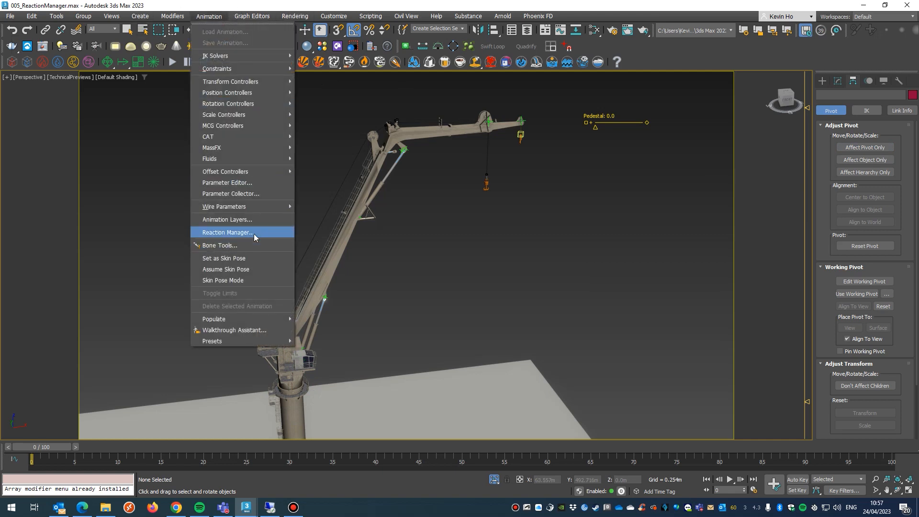
mouse_move(228, 231)
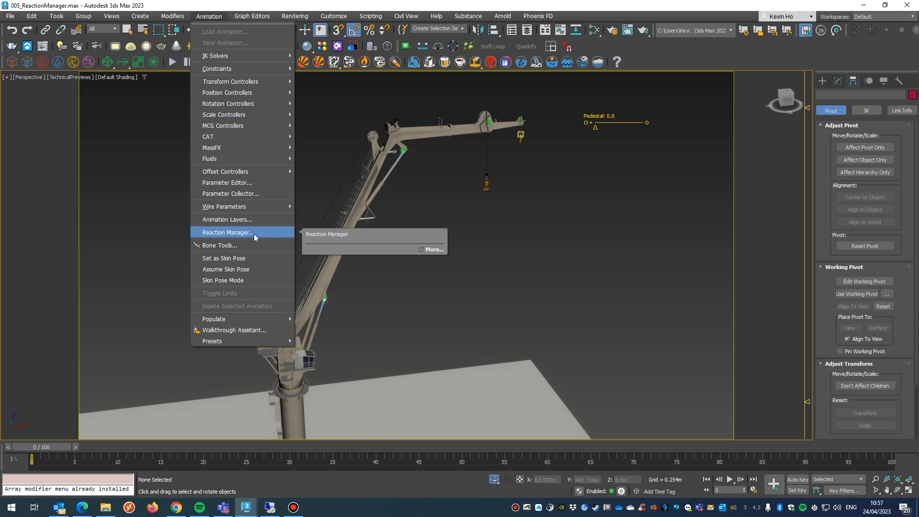
left_click(227, 232)
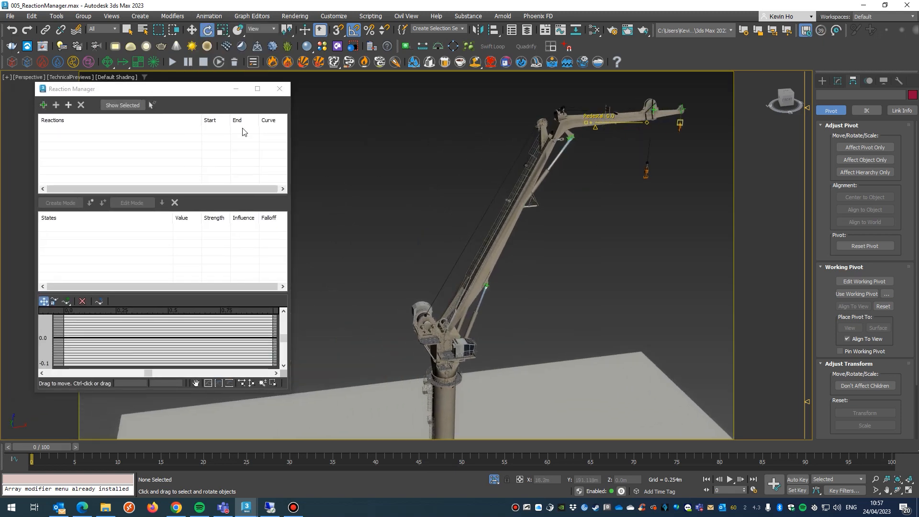
Step: Add the Pedestal slider's value as the master in Reaction Manager
left_click_drag(72, 89, 92, 92)
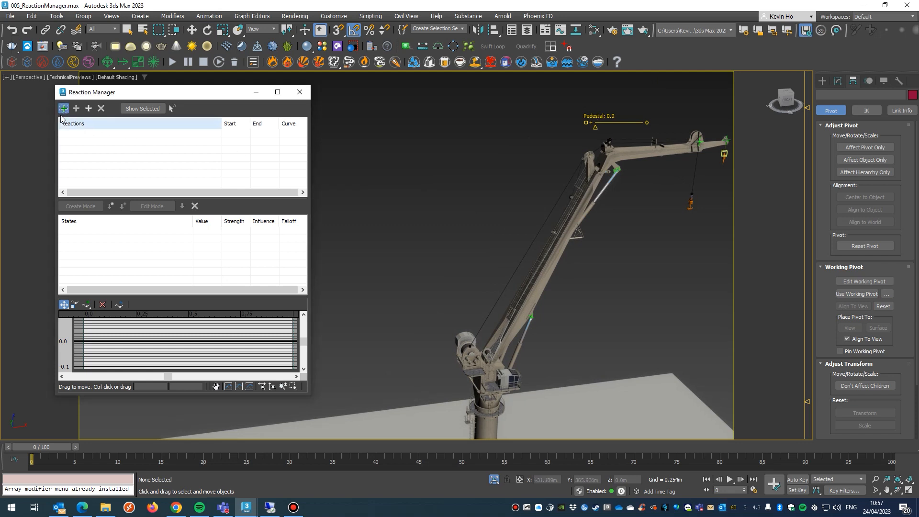
mouse_move(63, 108)
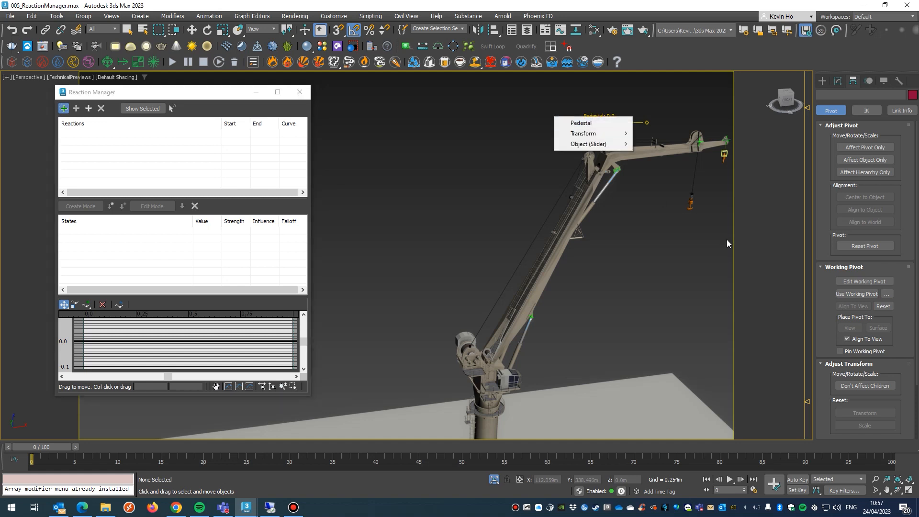
mouse_move(588, 145)
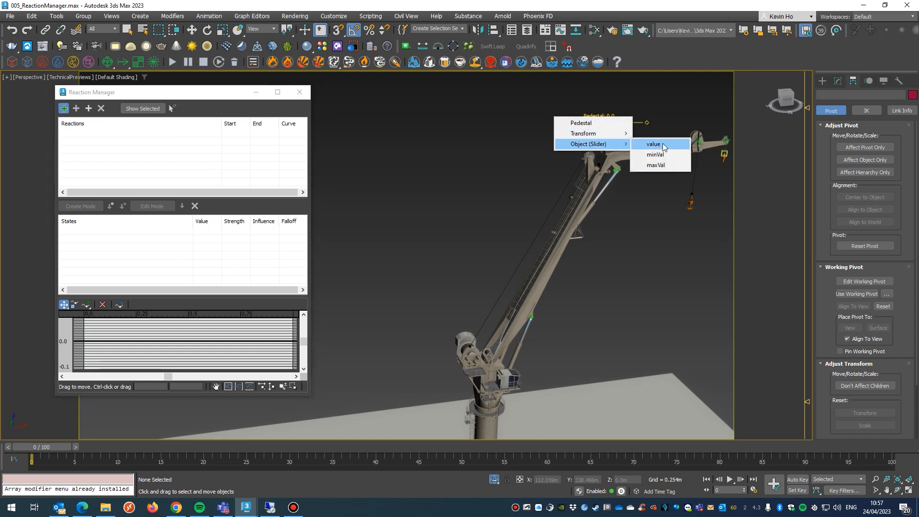
left_click(652, 145)
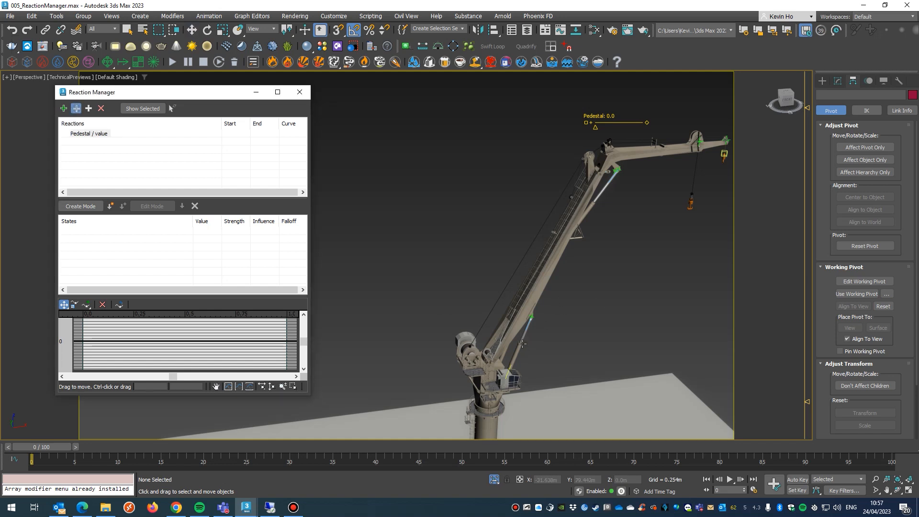
mouse_move(487, 378)
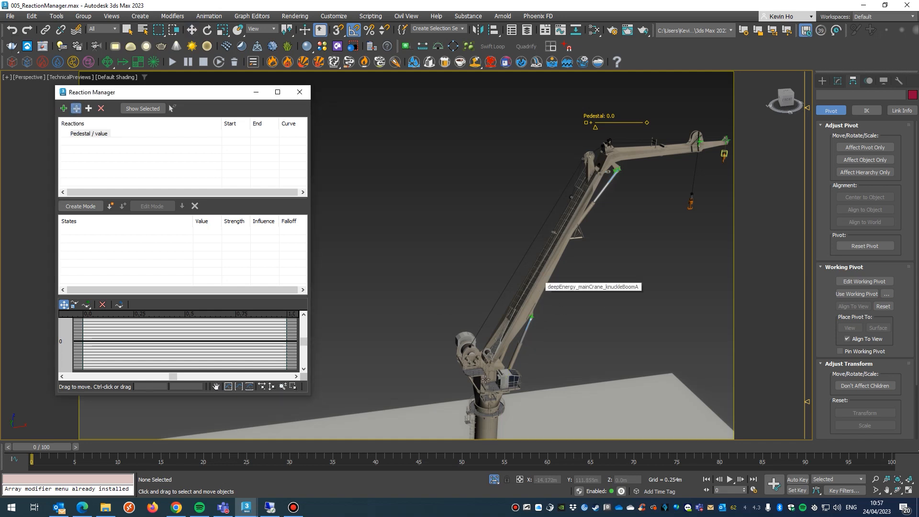
Step: Add the cab's Y Rotation as a slave driven by the Pedestal value
right_click(487, 381)
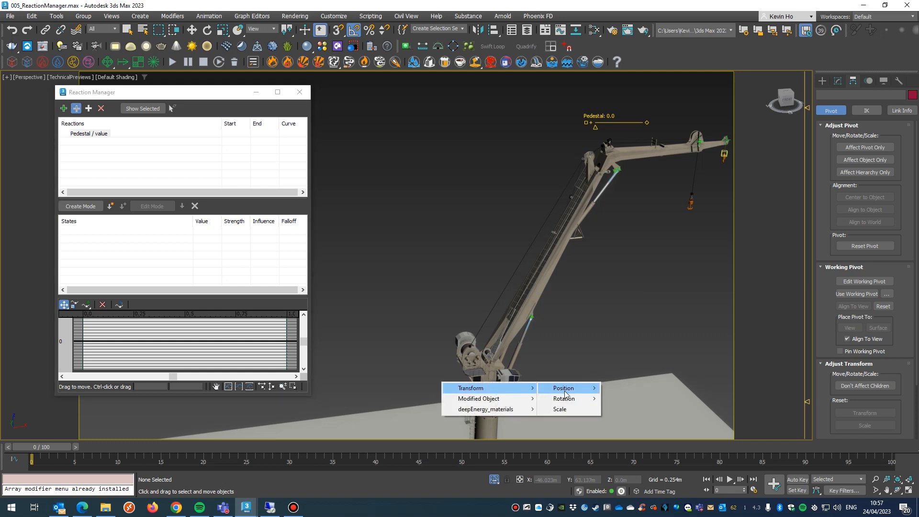
mouse_move(563, 399)
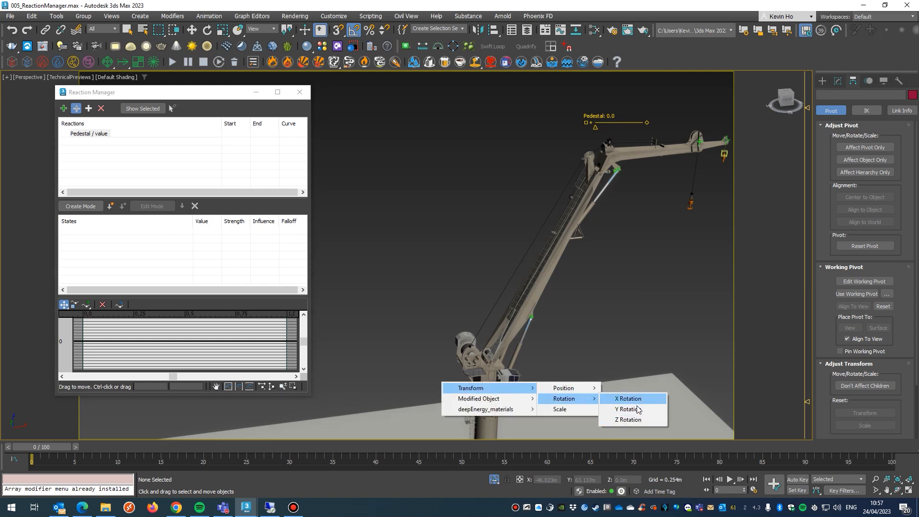
mouse_move(636, 409)
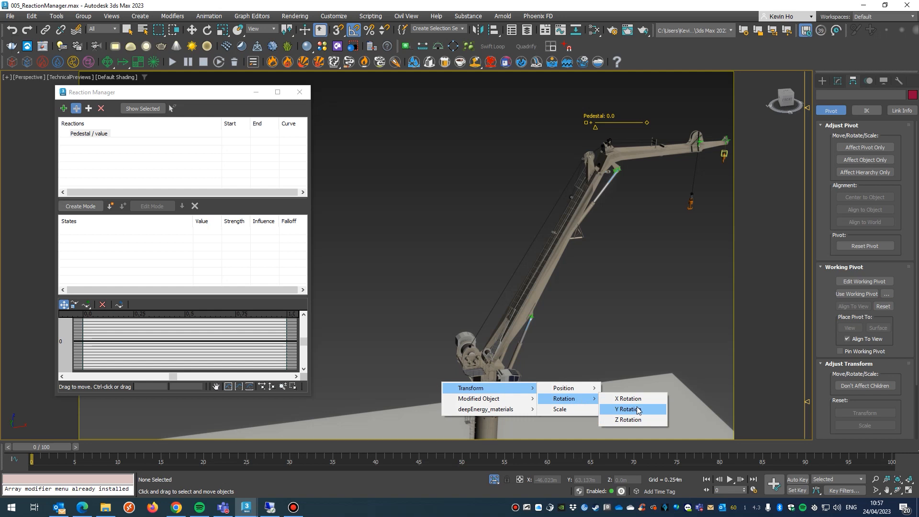
left_click(628, 409)
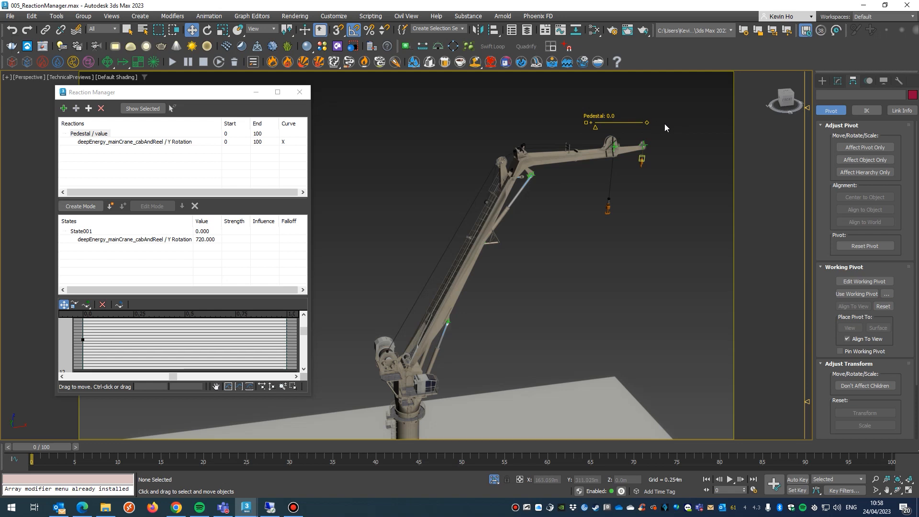
mouse_move(412, 327)
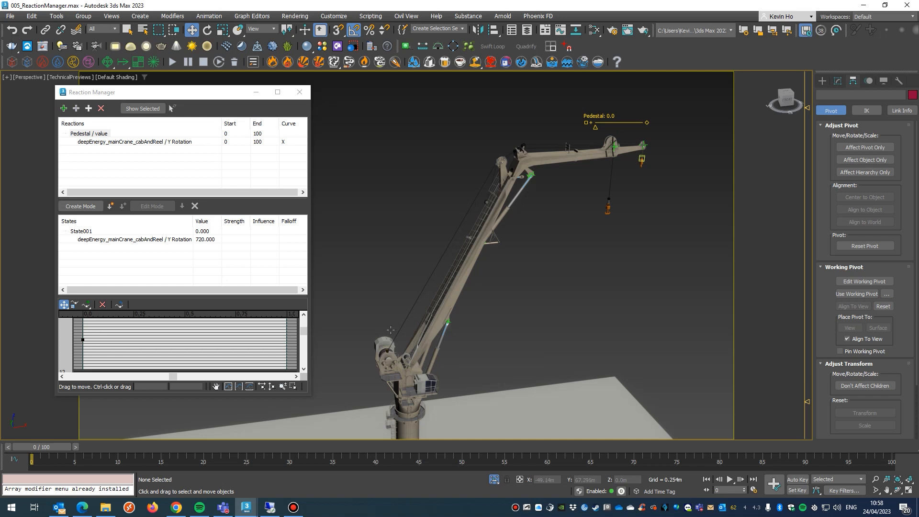
left_click_drag(117, 92, 127, 90)
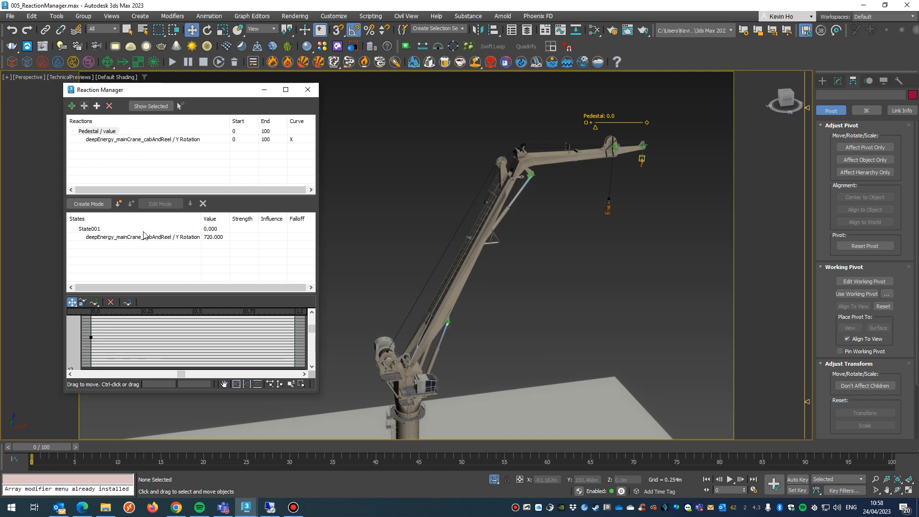
Step: In Create Mode, record a second state mapping Pedestal 360 to a cab rotation of 1080
left_click(88, 203)
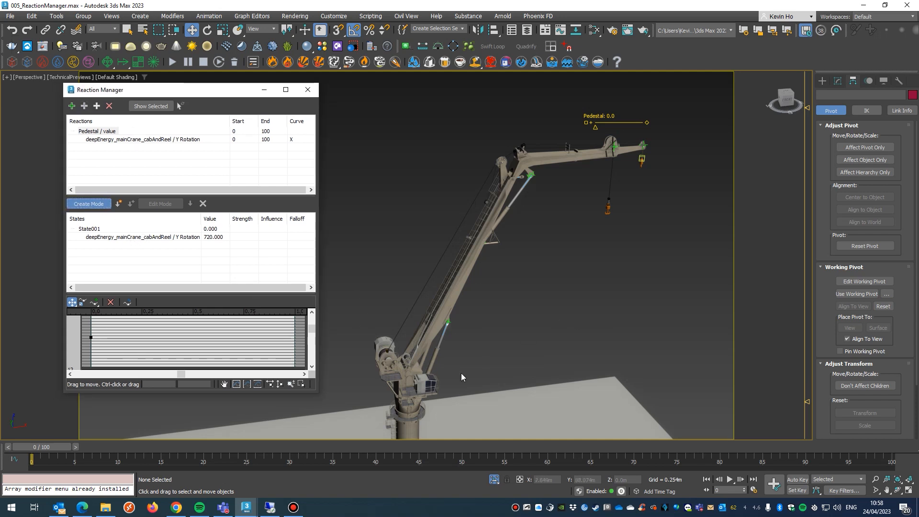
left_click(408, 375)
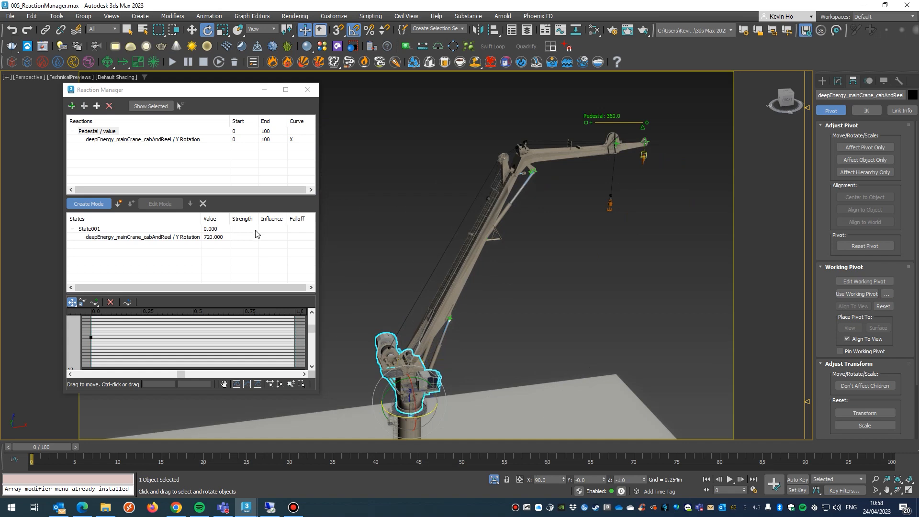
mouse_move(117, 203)
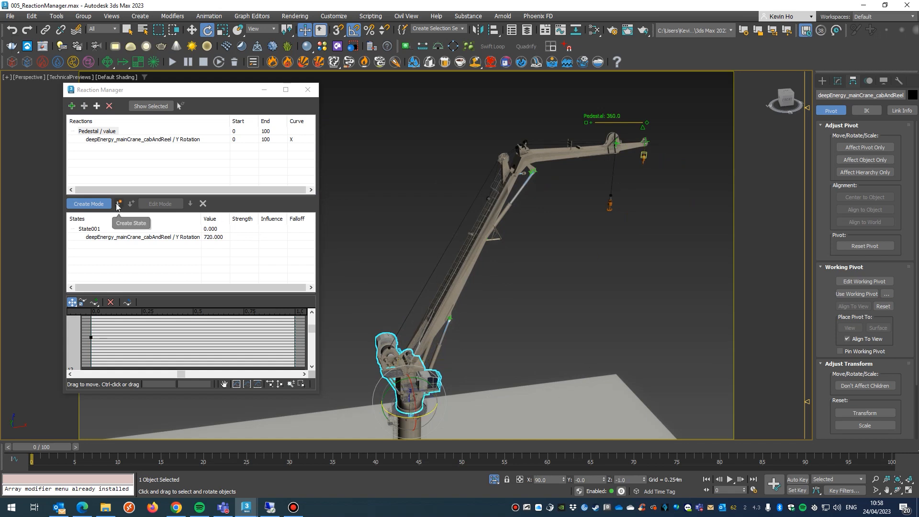
left_click(118, 203)
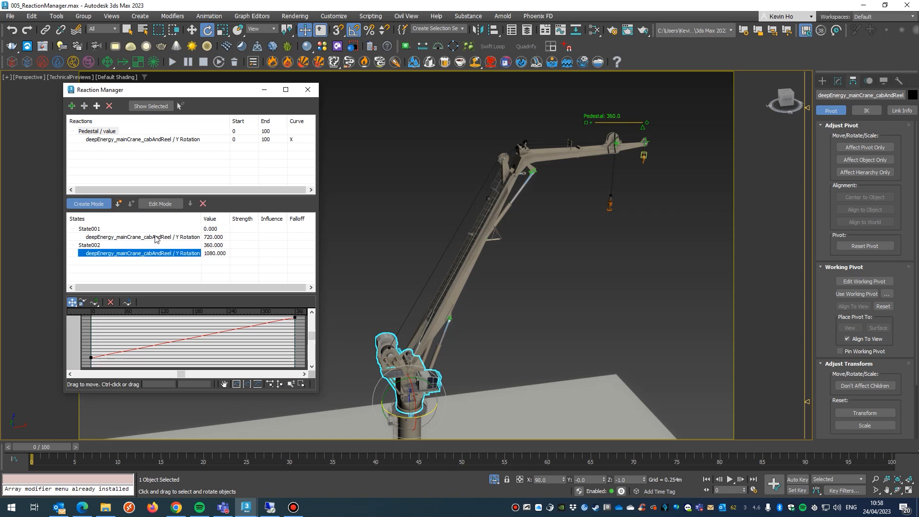
left_click(141, 237)
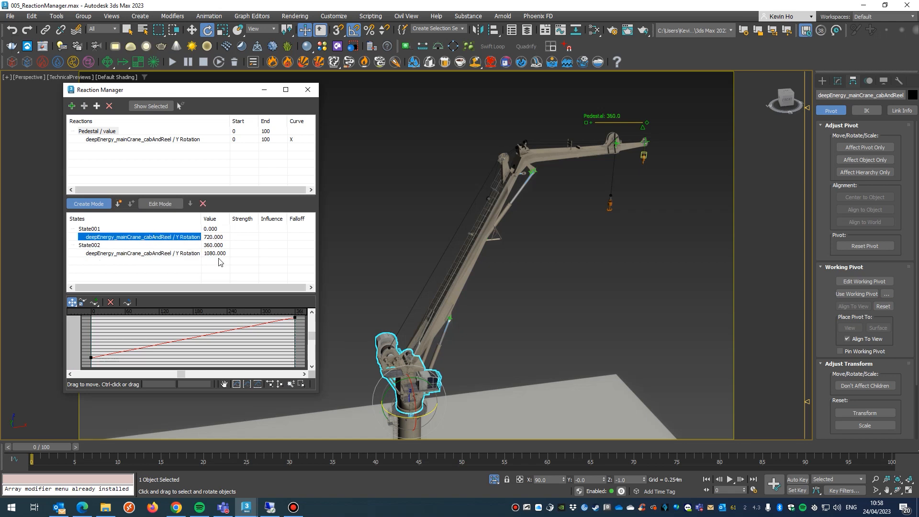
left_click(160, 203)
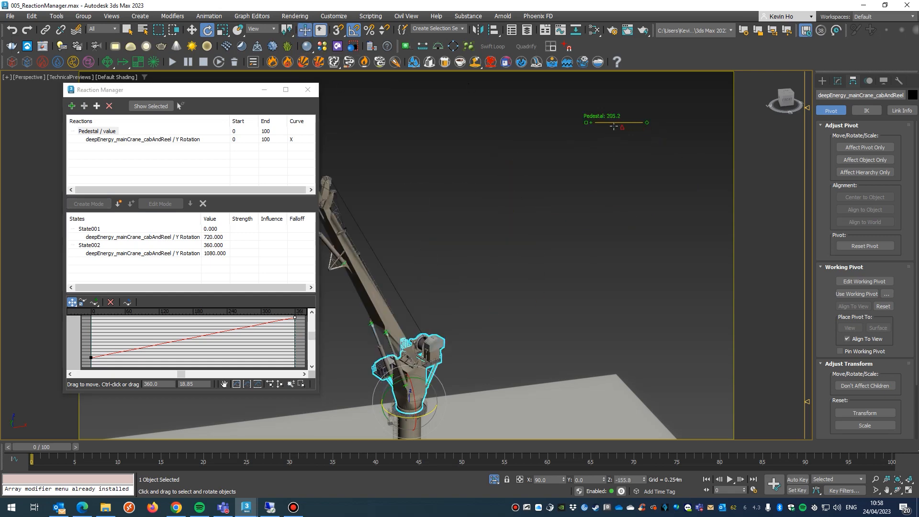
Step: Test the rig by dragging the Pedestal slider to spin the cab
left_click_drag(591, 121, 641, 123)
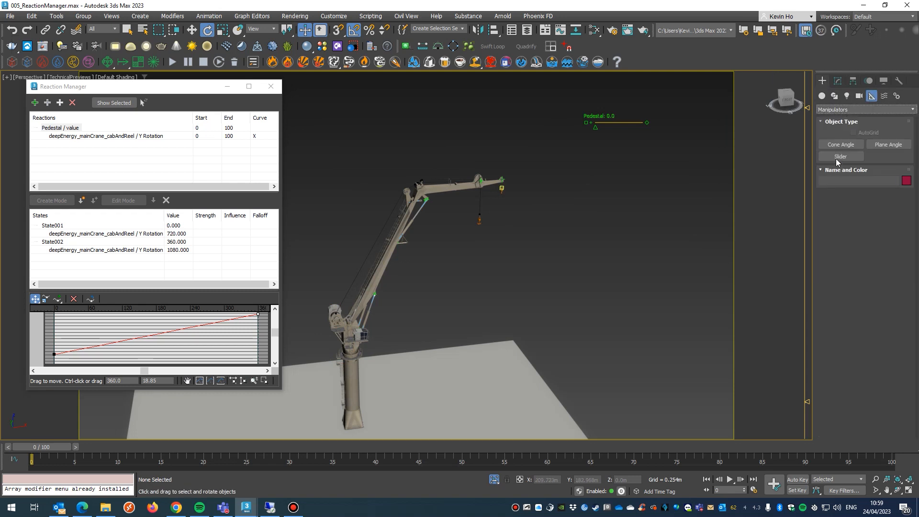
Step: Place a second slider manipulator named and labelled KunckleBoom01 below Pedestal
left_click(840, 156)
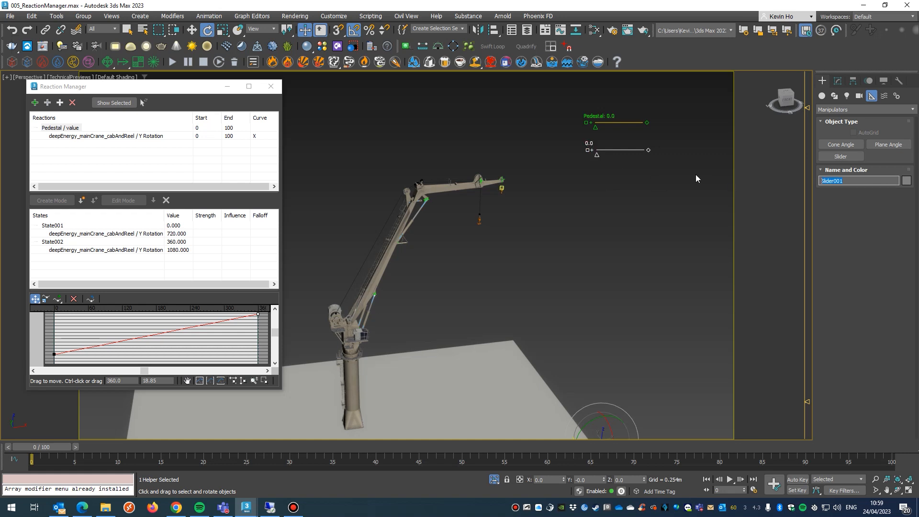
type("KunckleBoom01")
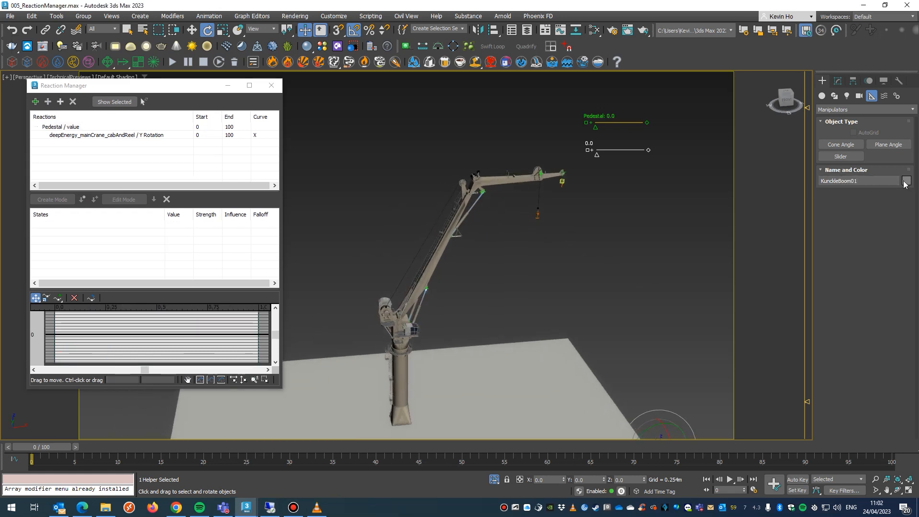
double_click(857, 181)
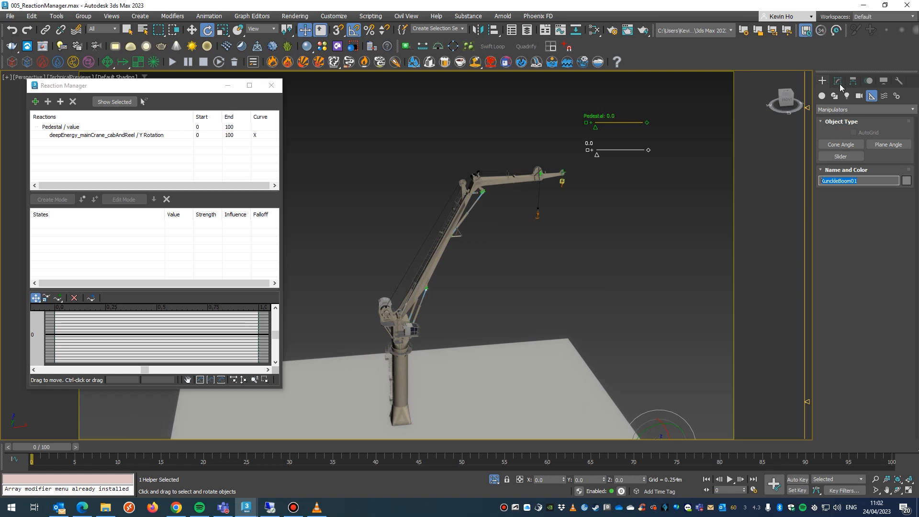
left_click(837, 81)
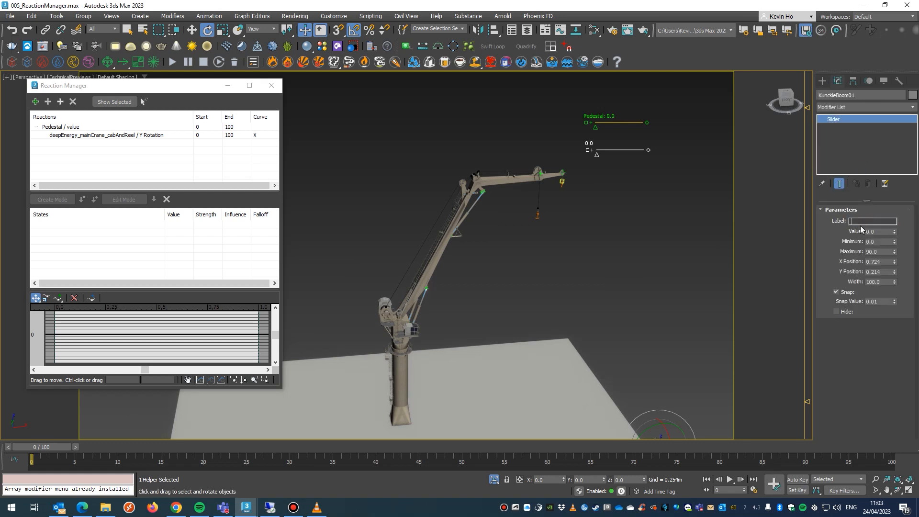
type("KunckleBoom01")
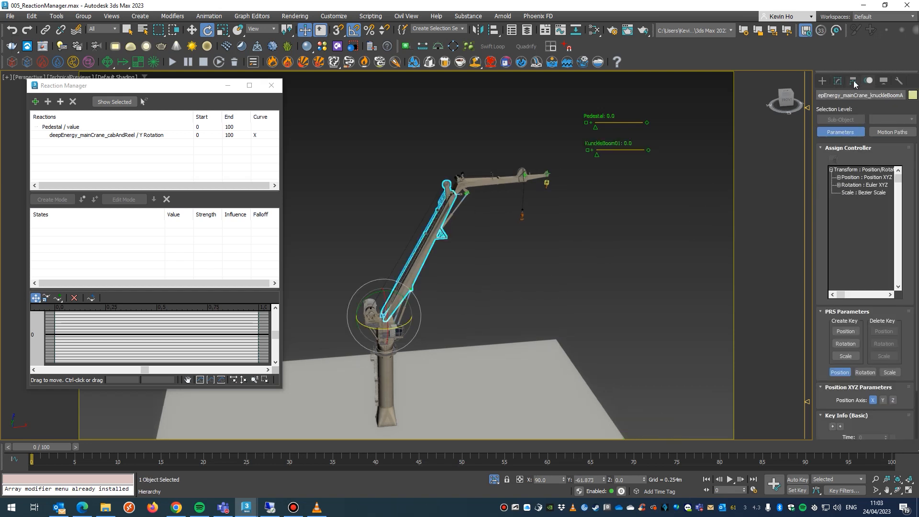
left_click(838, 81)
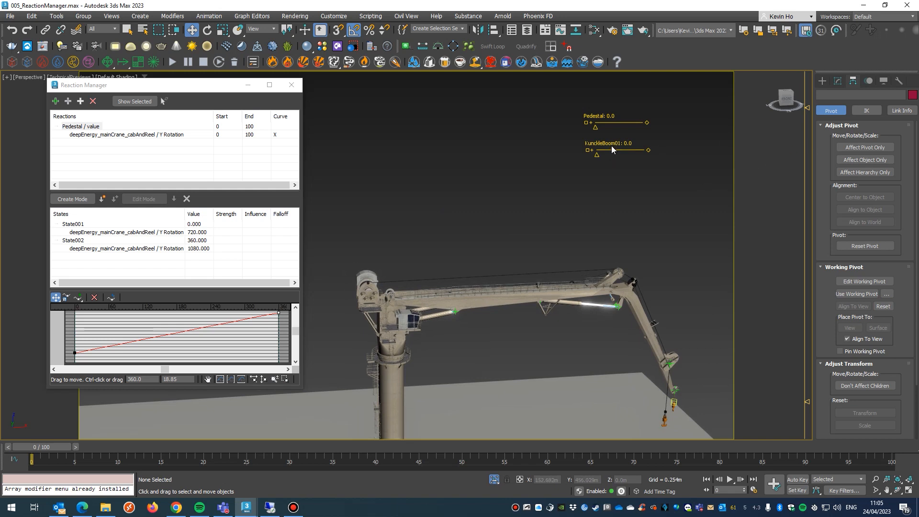
left_click(610, 150)
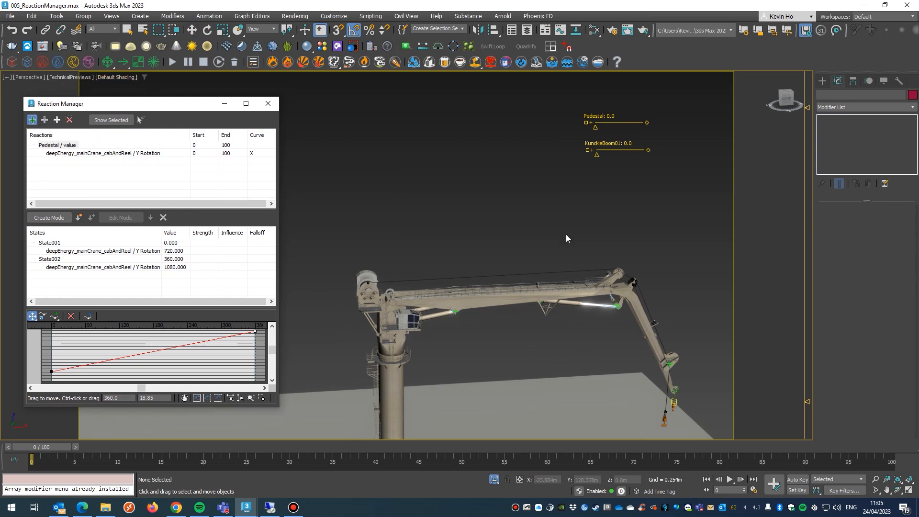
Step: Make knuckleBoomA's Z Rotation a slave driven by KunckleBoom01's value and select the reaction
right_click(615, 150)
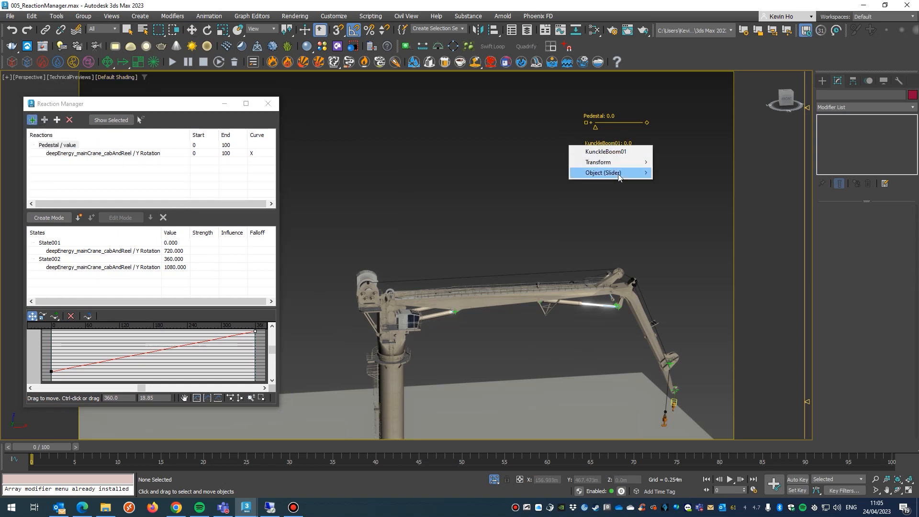
left_click(603, 172)
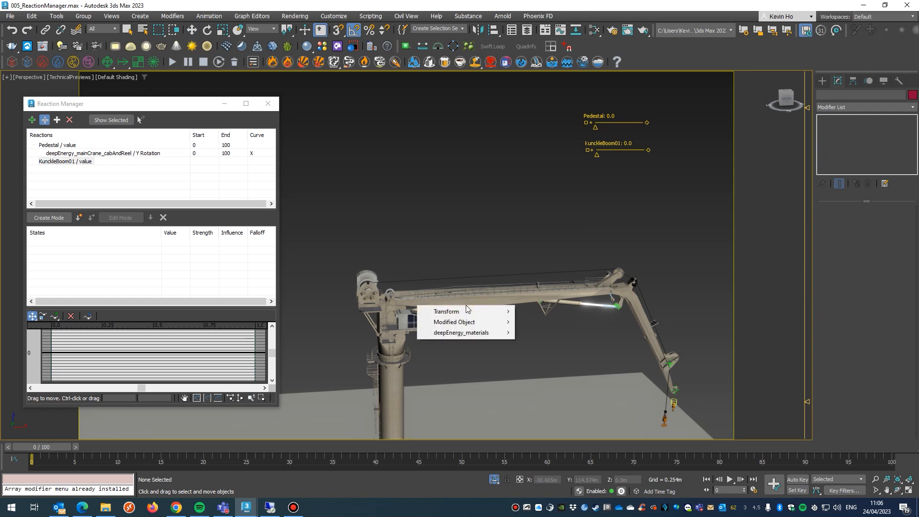
mouse_move(447, 311)
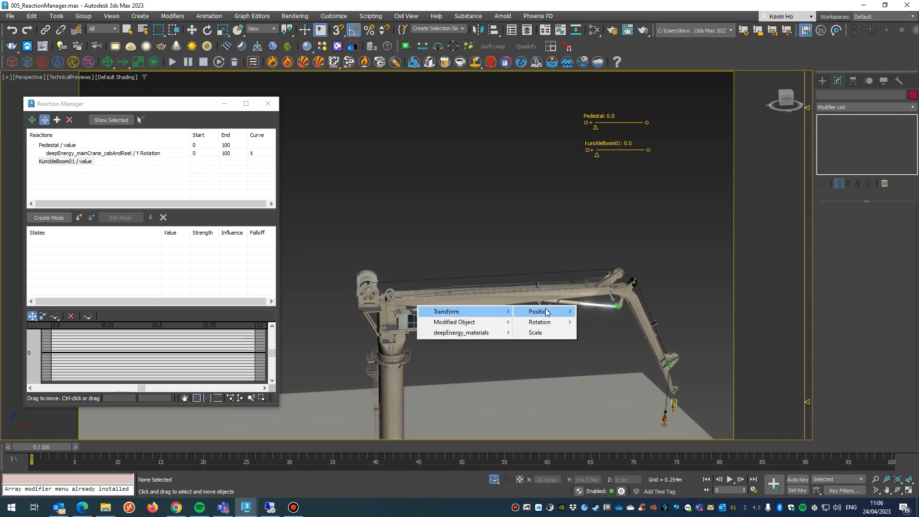
mouse_move(540, 322)
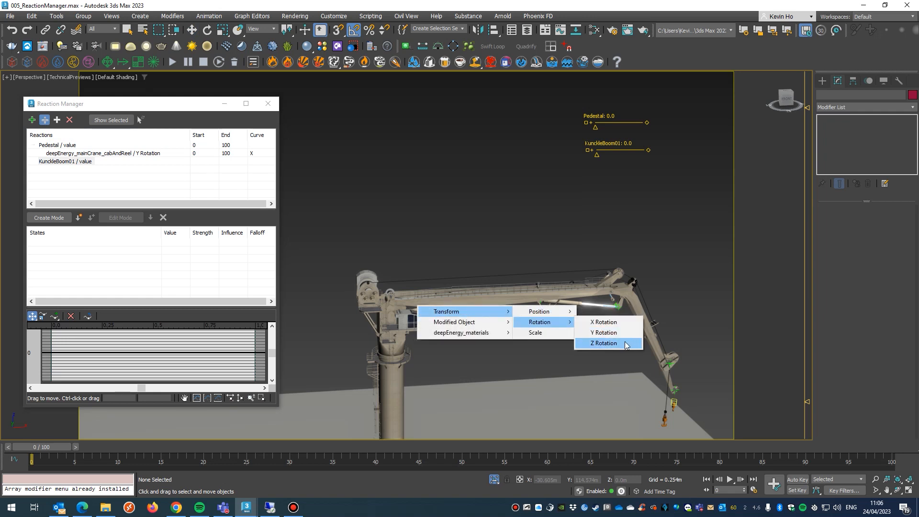
left_click(603, 343)
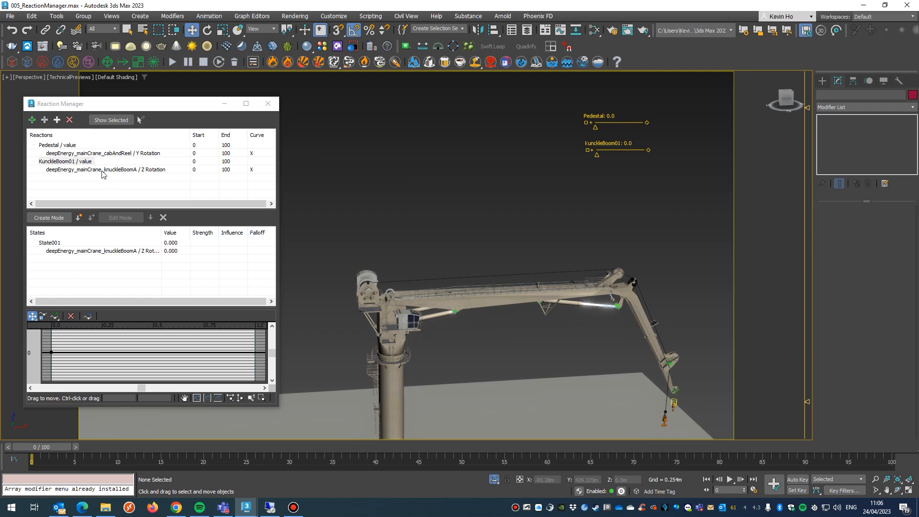
left_click(105, 169)
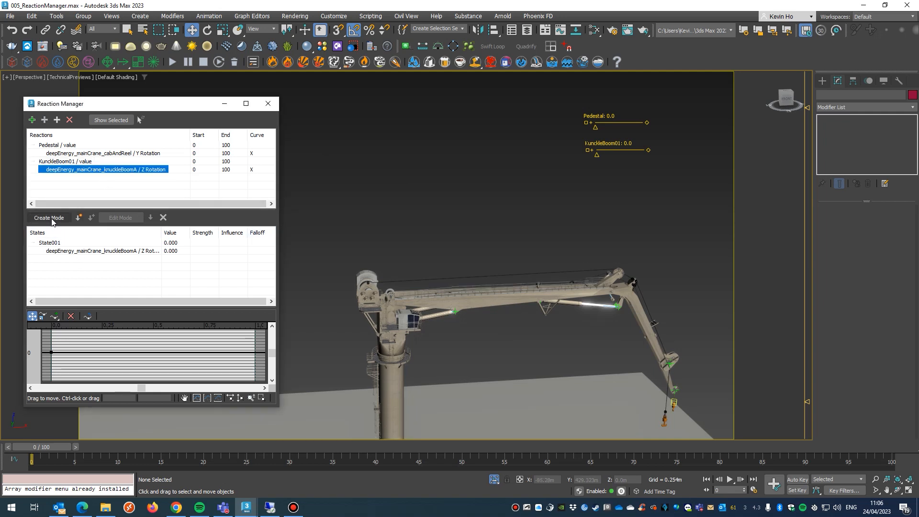
Step: In Create Mode, record a second state mapping KnuckleBoom01 90 to a boom Z rotation of 90
left_click(49, 217)
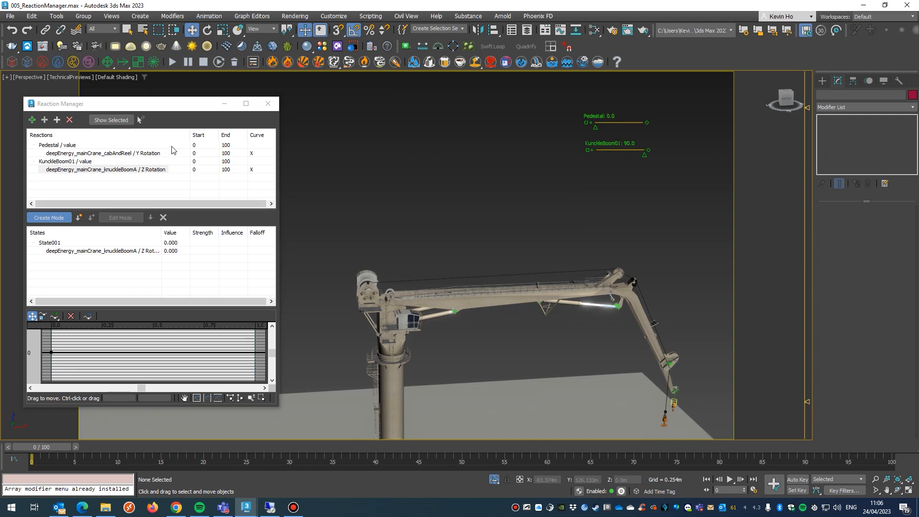
left_click(498, 287)
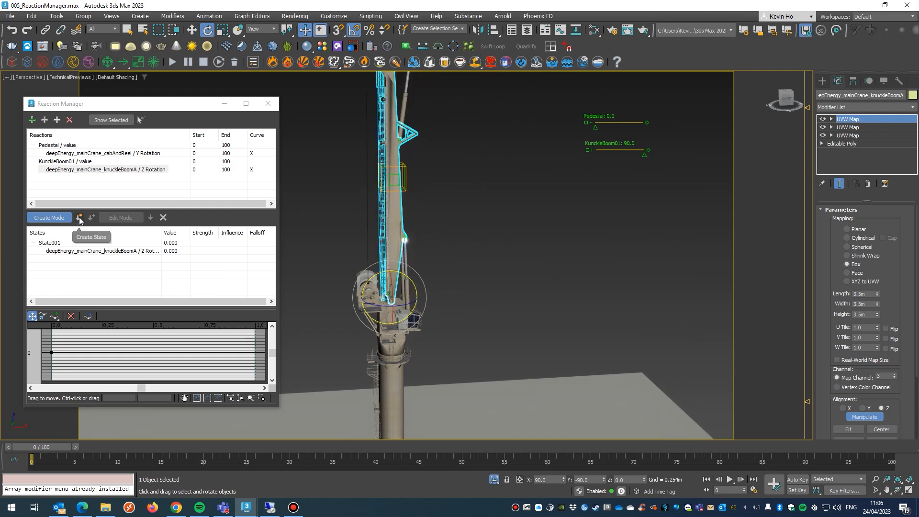
left_click(79, 218)
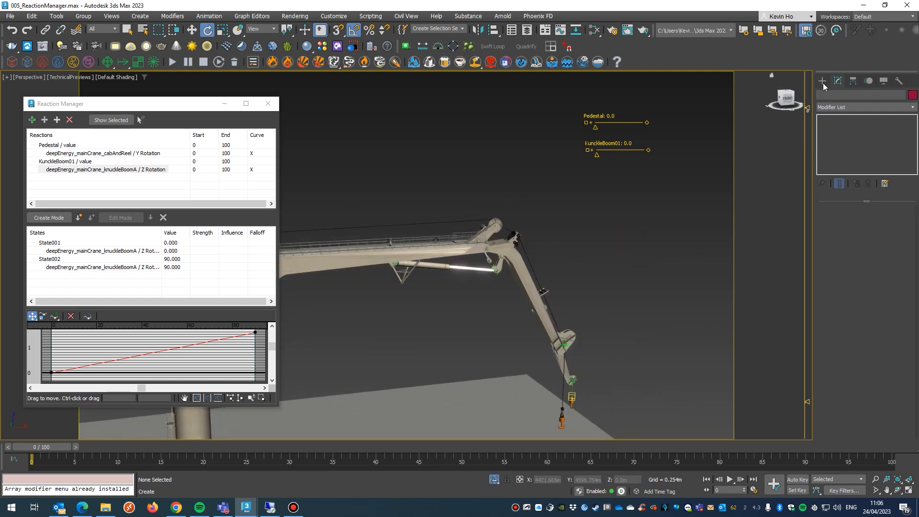
Step: Place a third slider manipulator and set its label to KnuckleBoom02
left_click(823, 80)
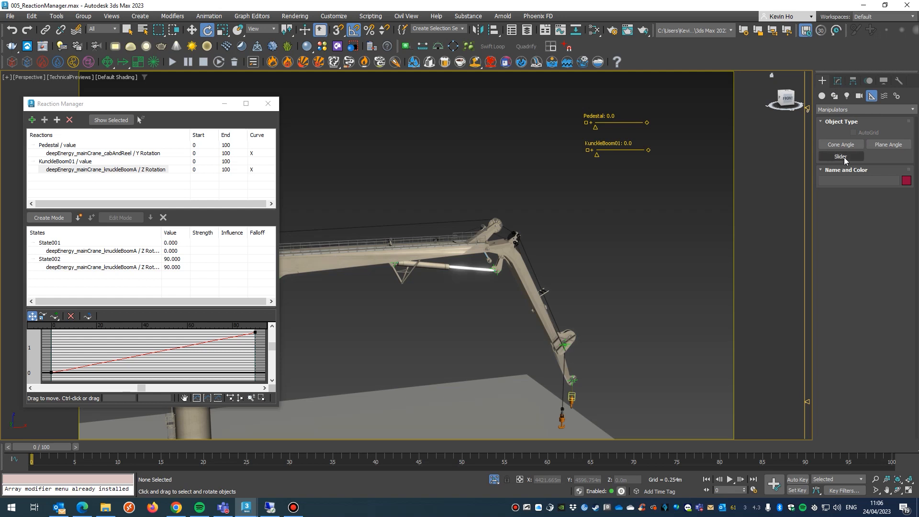
left_click(840, 156)
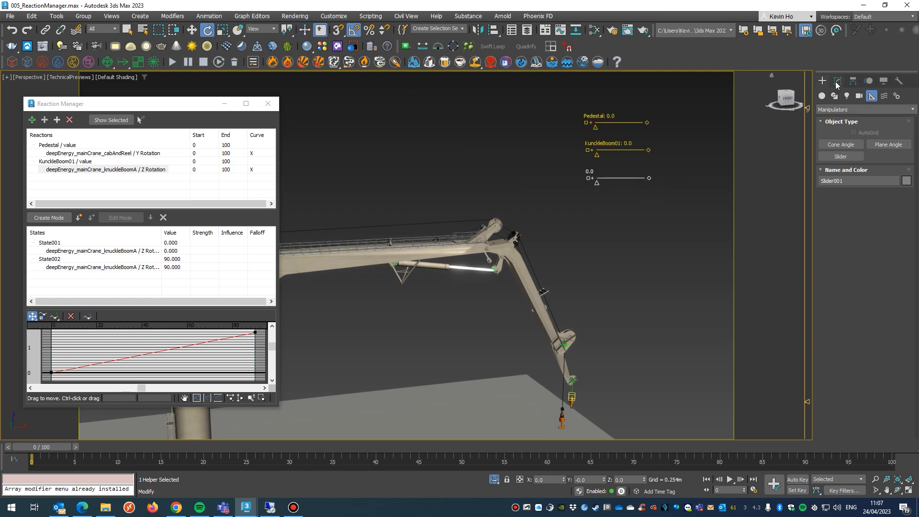
left_click(838, 81)
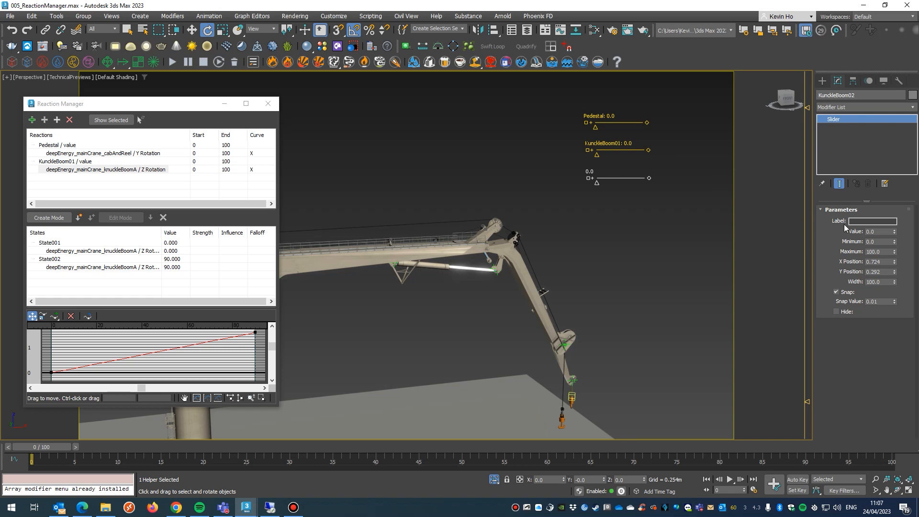
left_click(874, 221)
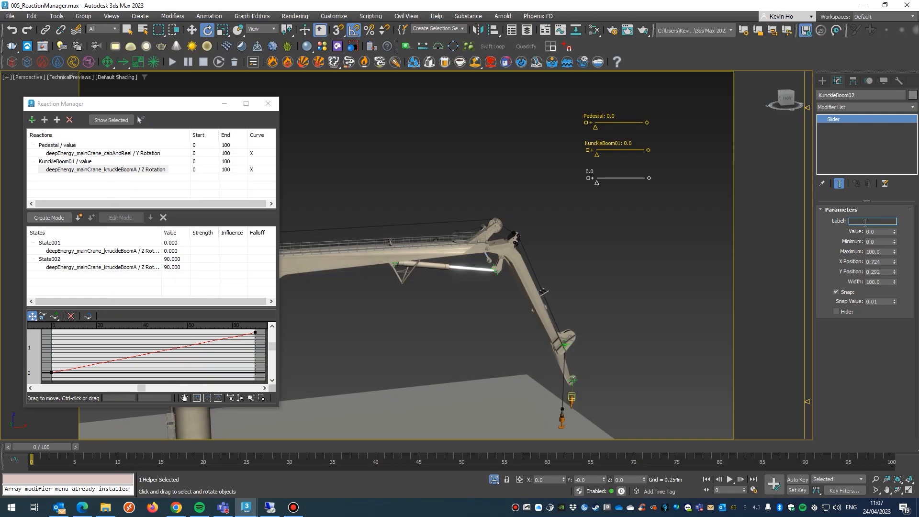
type("KnuckleBoom")
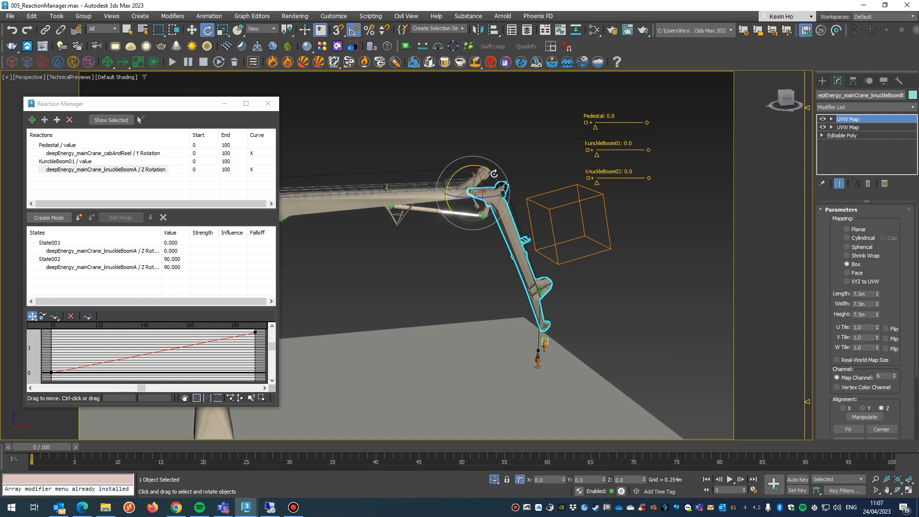
mouse_move(490, 170)
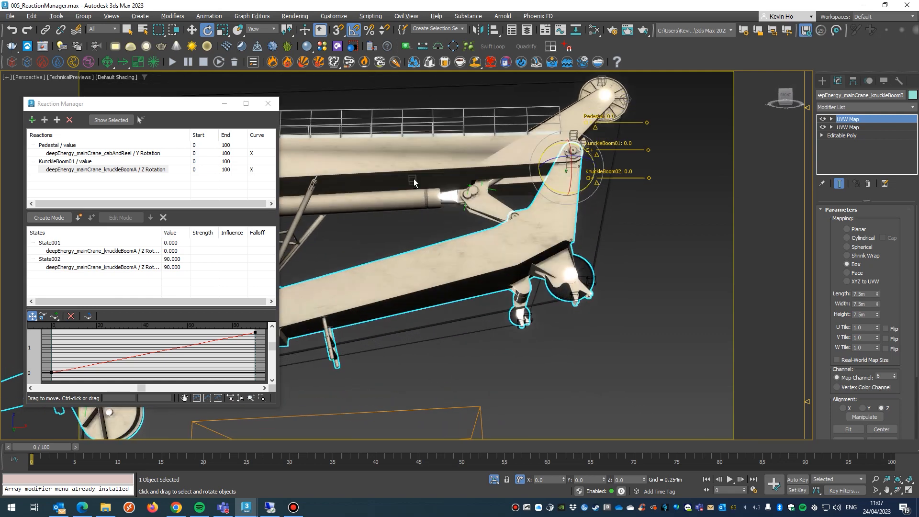
Step: Zoom out to the outer boom and switch to the Hierarchy panel's Pivot settings
left_click_drag(414, 182, 476, 245)
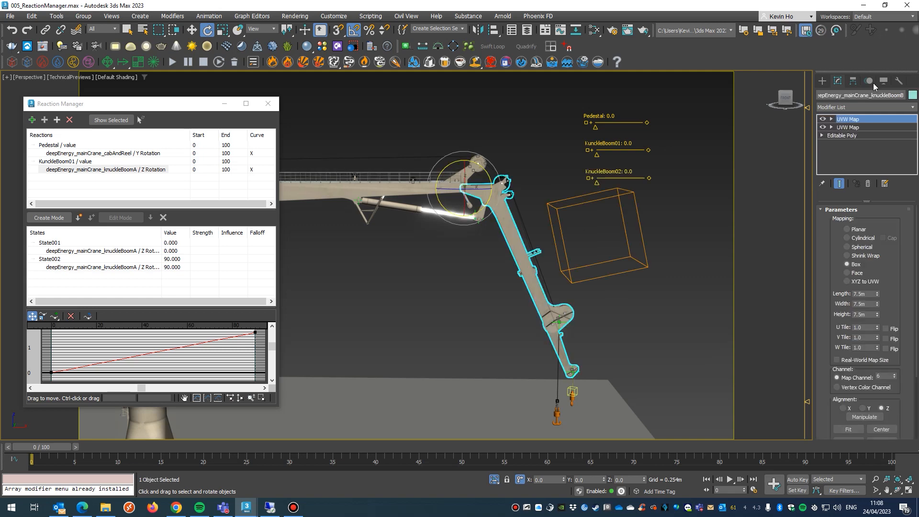
left_click(870, 80)
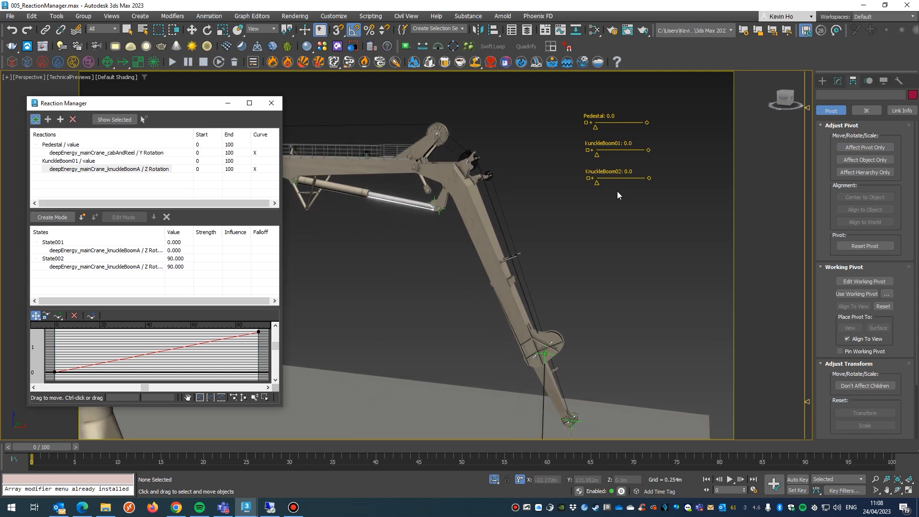
Step: Make the KnuckleBoom02 slider's value drive knuckle boom B's Z Rotation in Reaction Manager
right_click(610, 179)
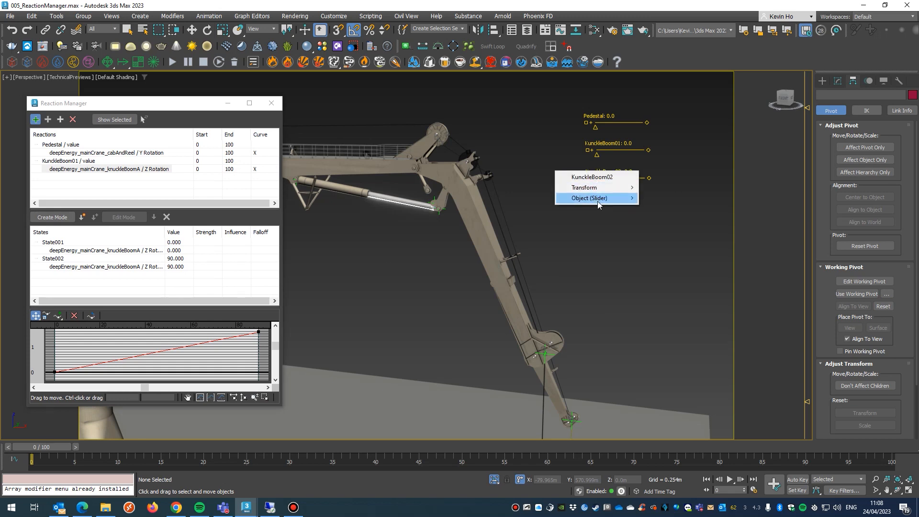
left_click(589, 197)
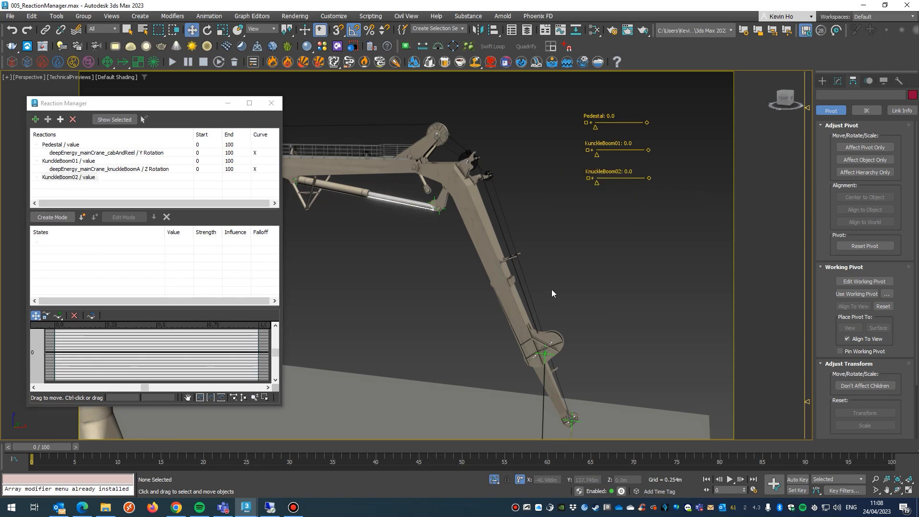
mouse_move(47, 120)
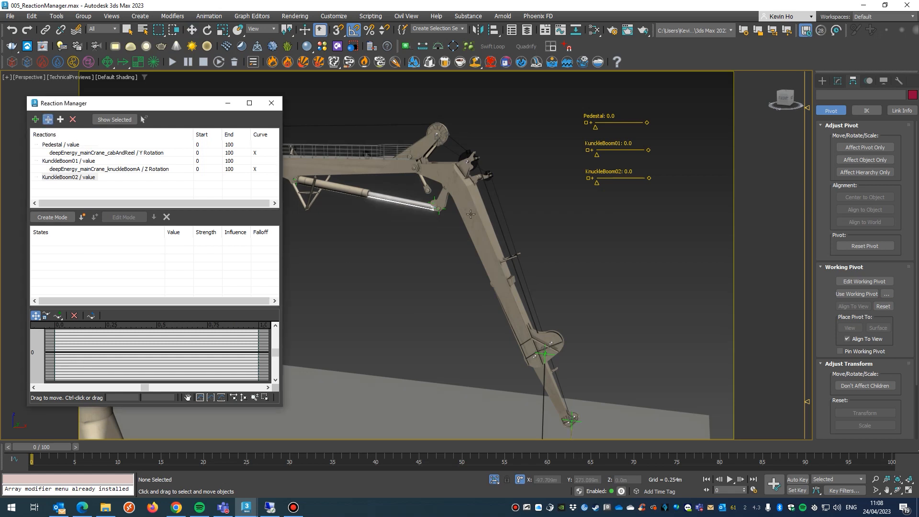
right_click(471, 213)
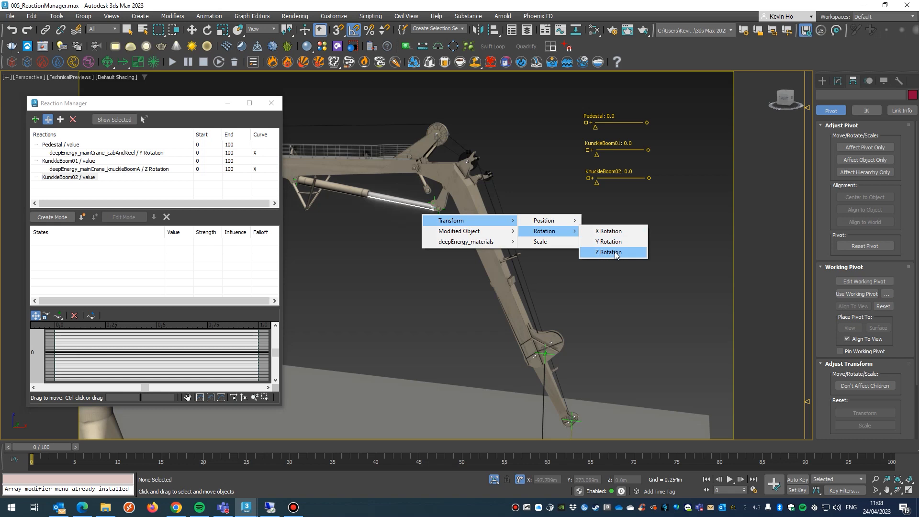
left_click(608, 251)
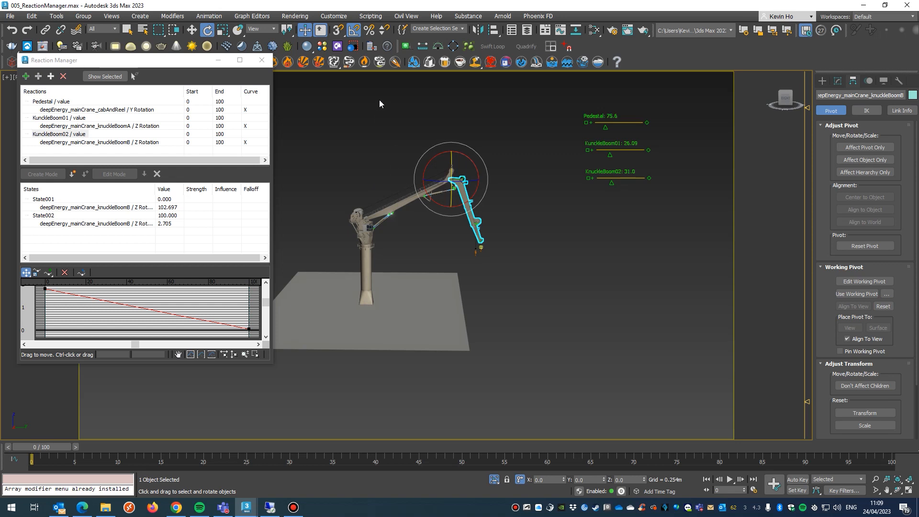
mouse_move(364, 103)
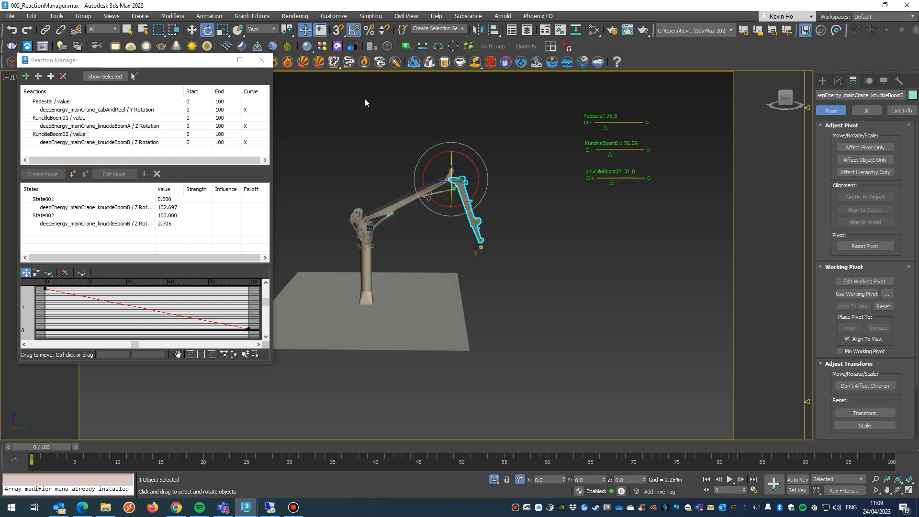